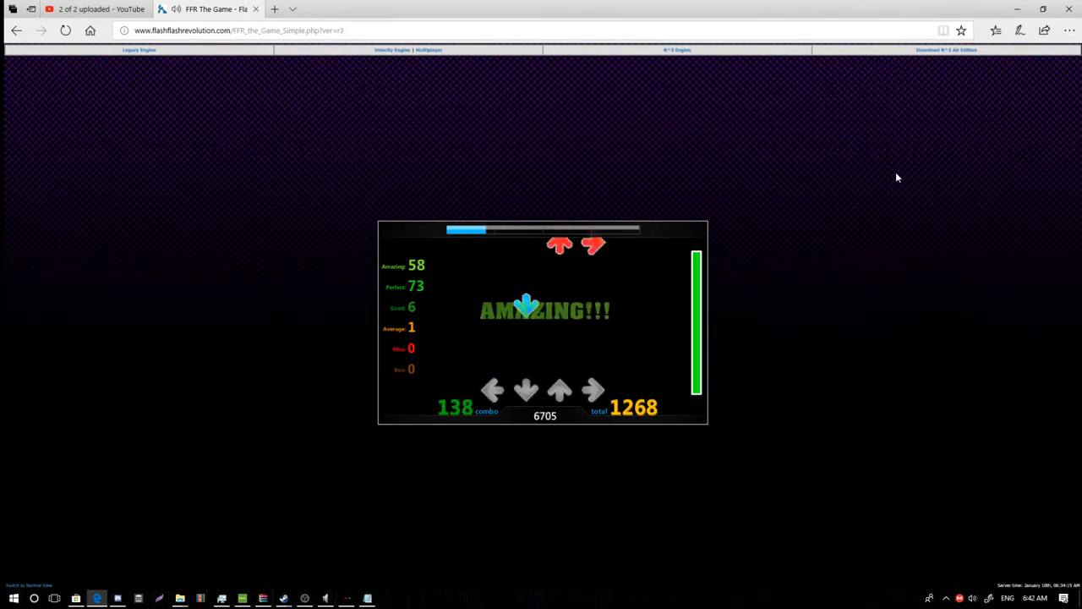
Step: Hit the scrolling arrow notes on beat, pushing the score toward 30430
key("up")
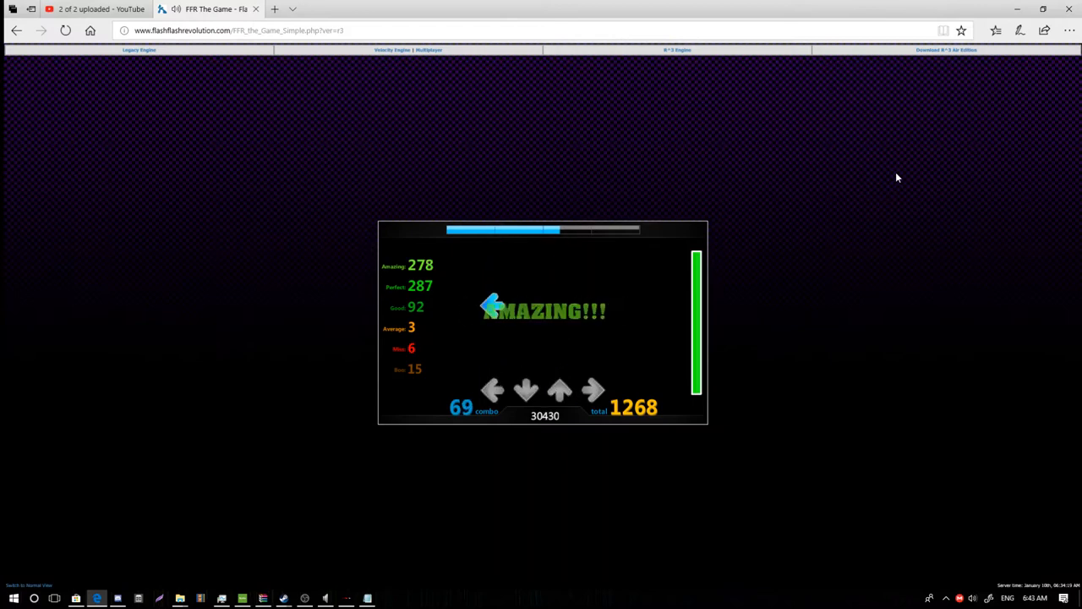
key("Left")
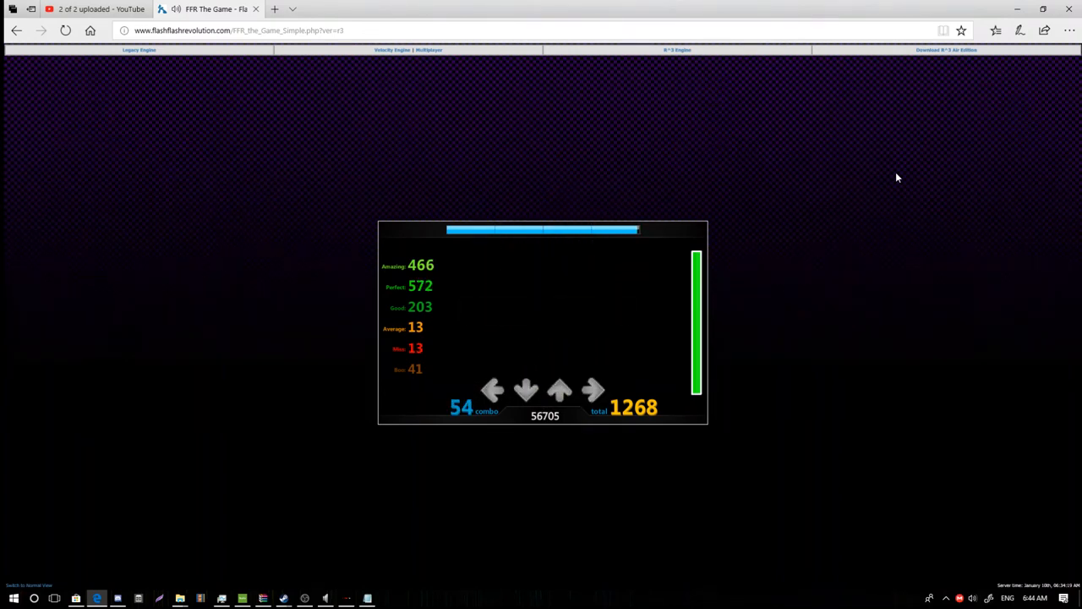
Step: Land a final Good hit, ending at 56730 with a 55 combo
key("down")
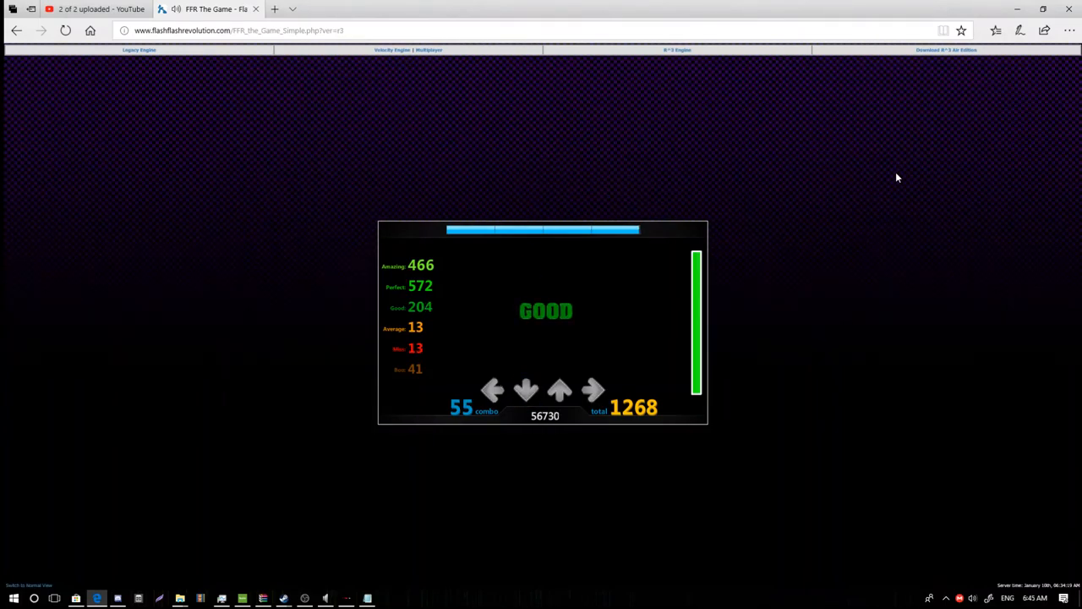